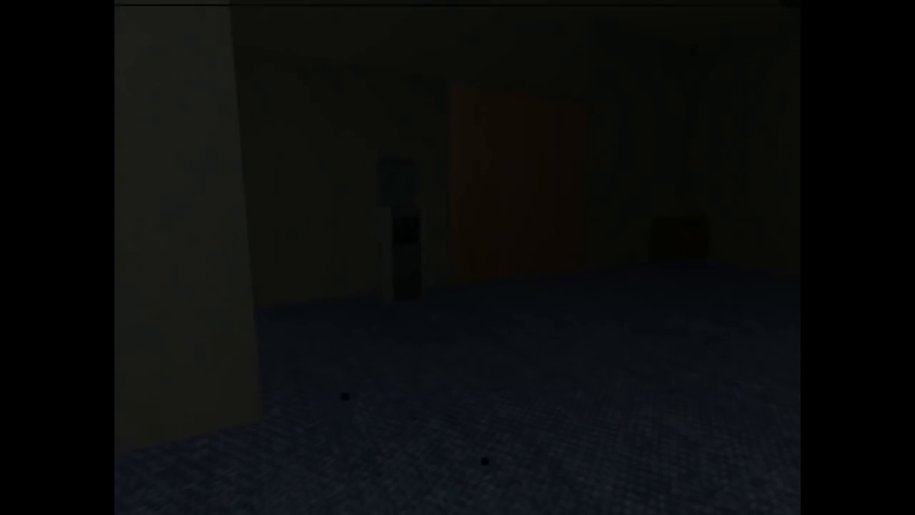
{"action": "mouse_move", "coordinate": [458, 257]}
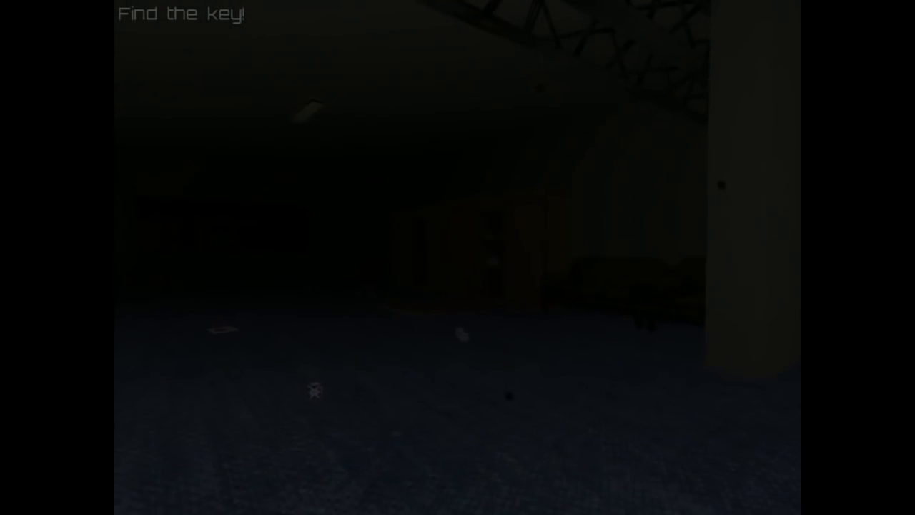
{"action": "mouse_move", "coordinate": [458, 258]}
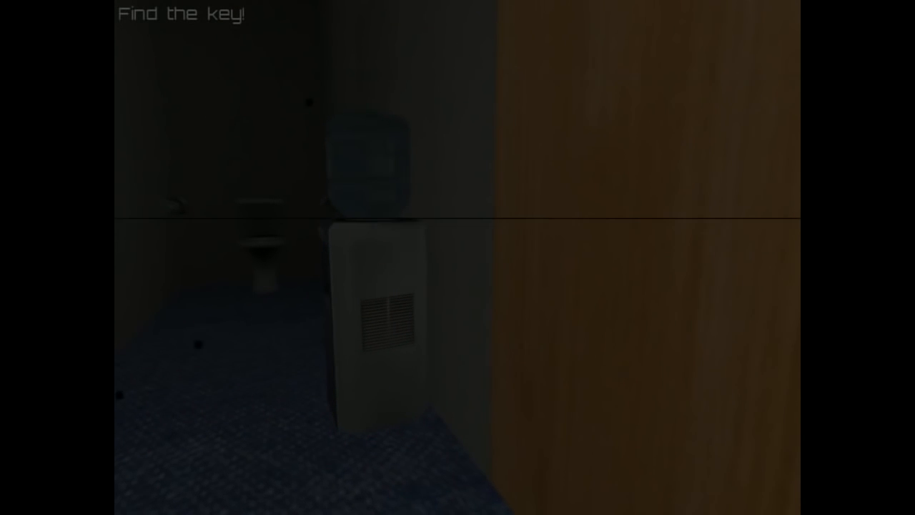
{"action": "mouse_move", "coordinate": [457, 257]}
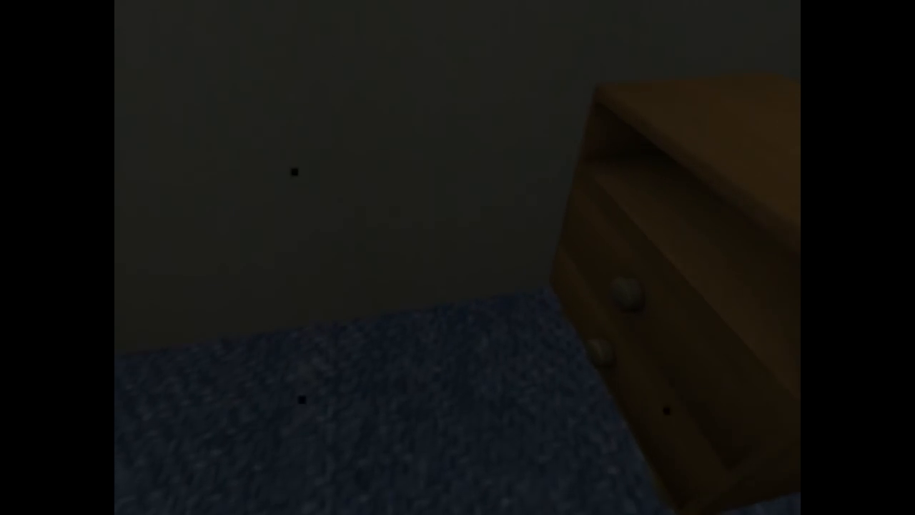
{"action": "mouse_move", "coordinate": [458, 257]}
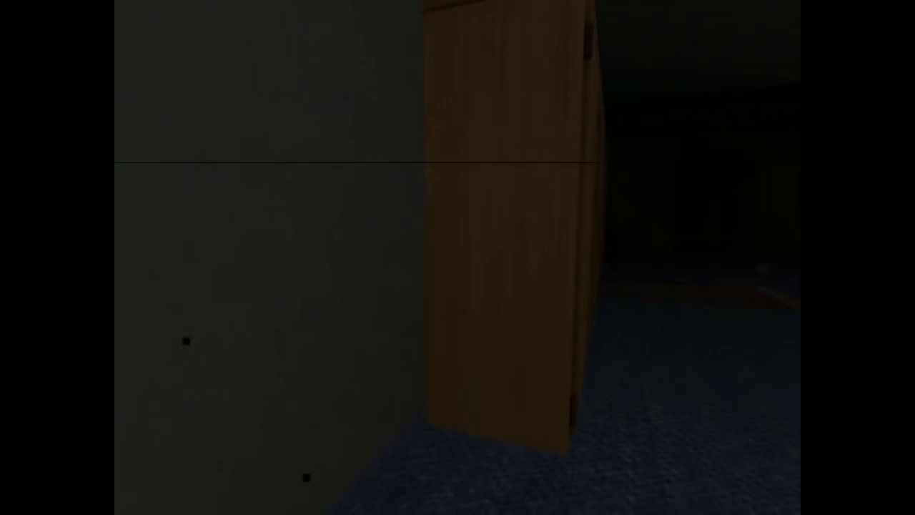